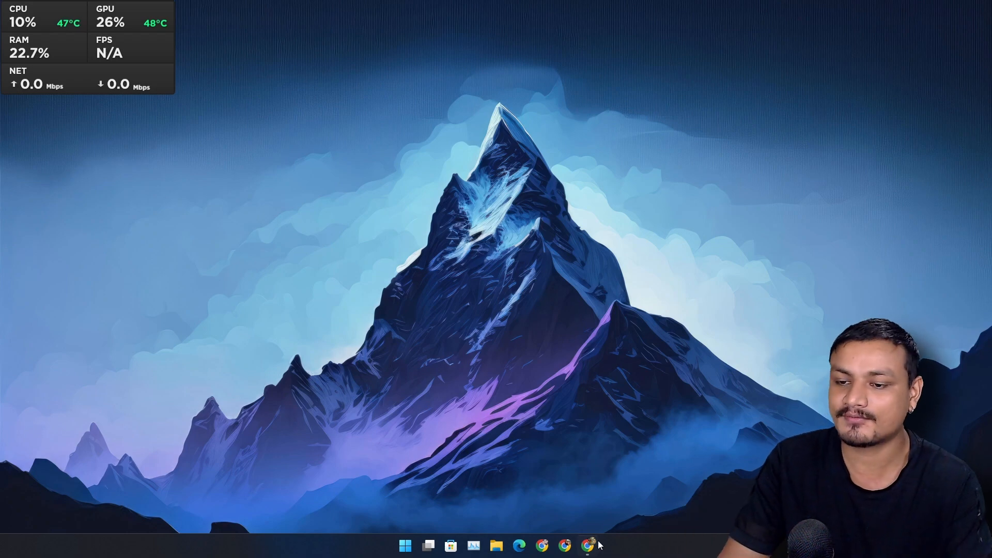
Step: Bring up Chrome and scroll through the Camomile features section
click(589, 544)
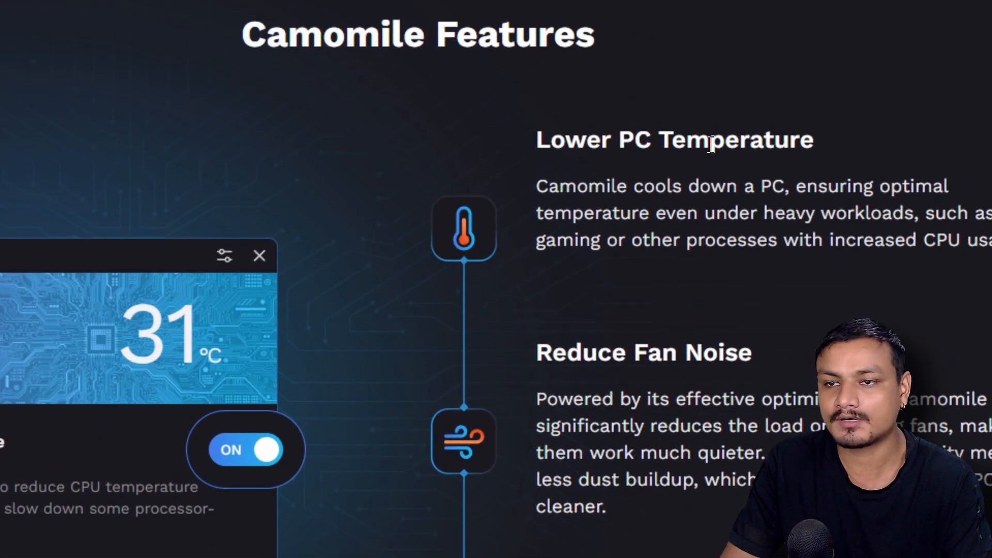
scroll(down, 3)
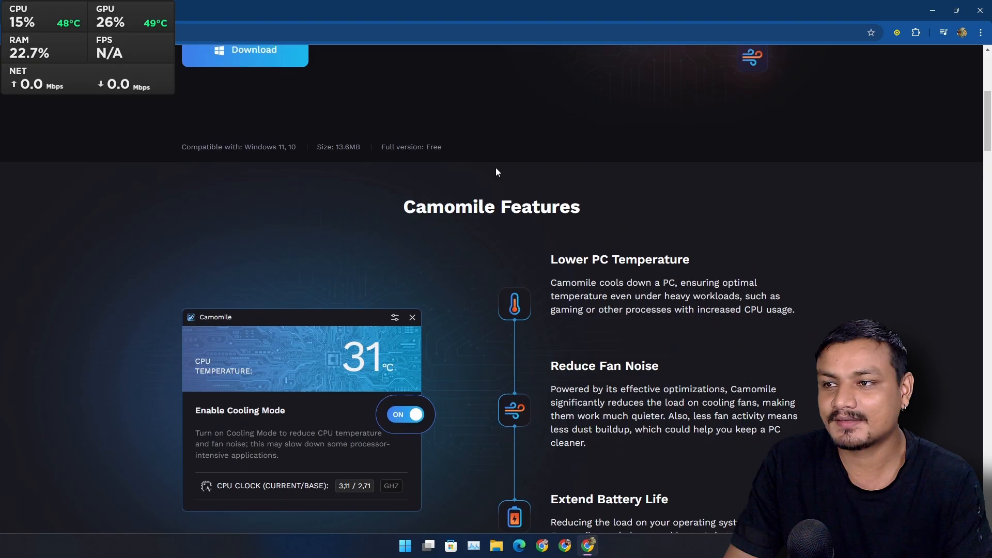
scroll(down, 3)
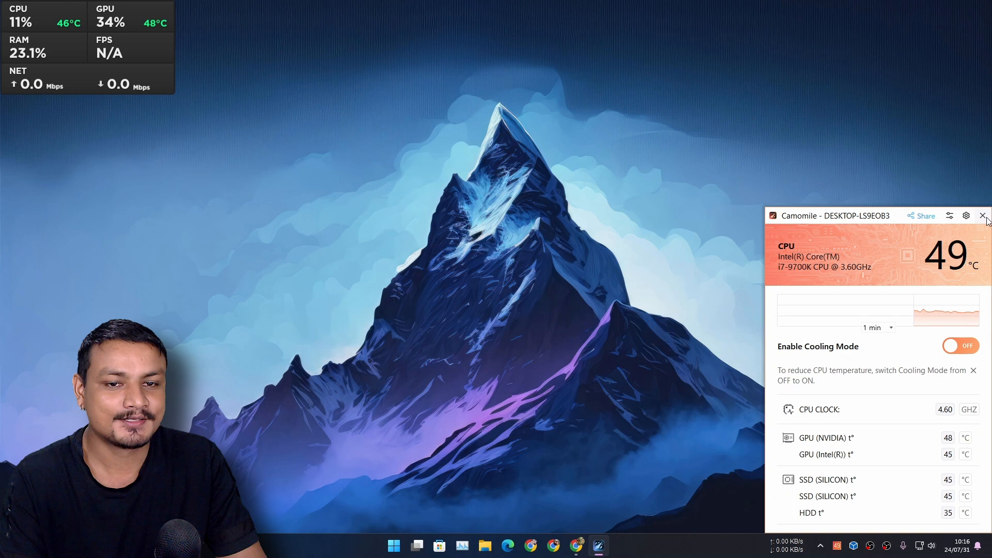
Step: Check Camomile's CPU readings with cooling mode off, then close its monitor window
click(981, 215)
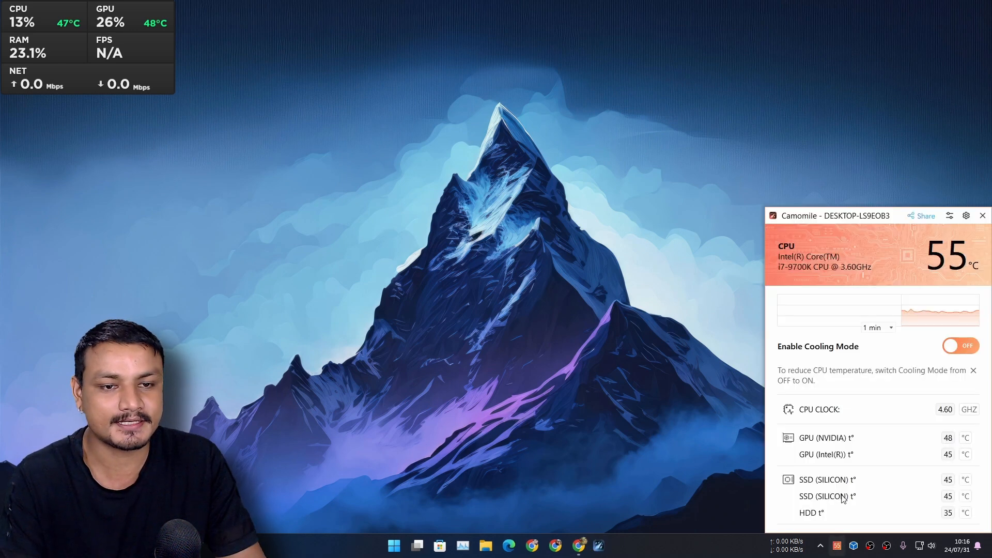
click(981, 215)
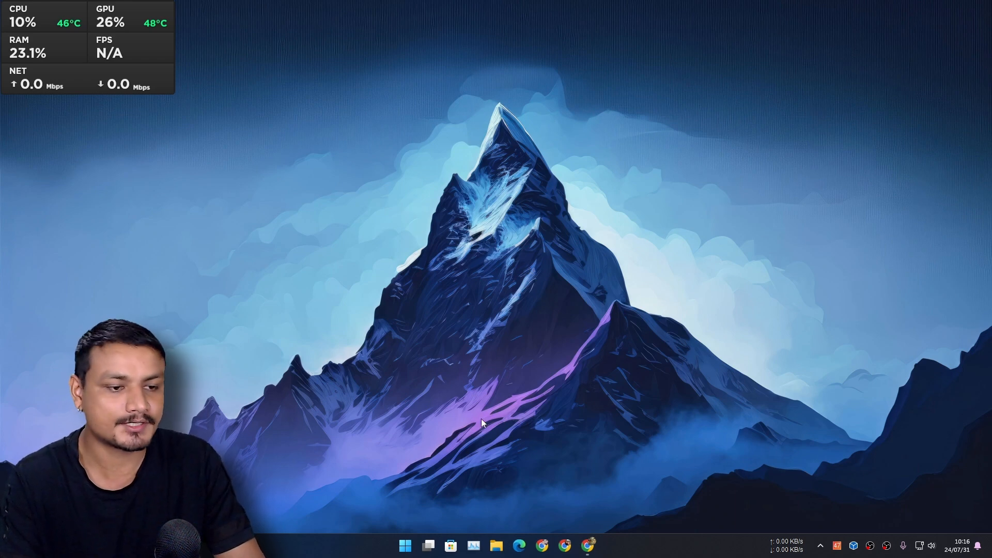
Step: Launch Minecraft, create and play a new Creative world, then save and quit
click(403, 544)
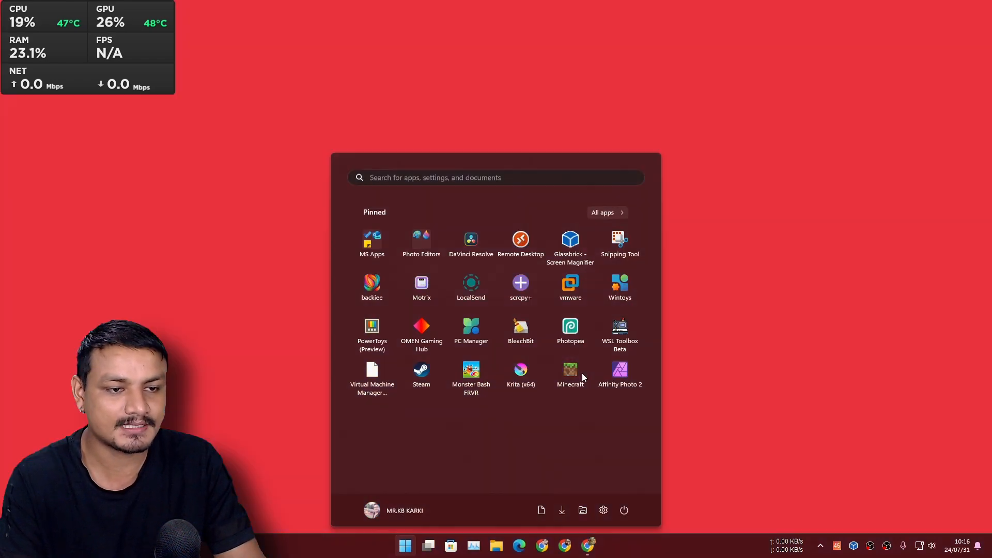
click(569, 372)
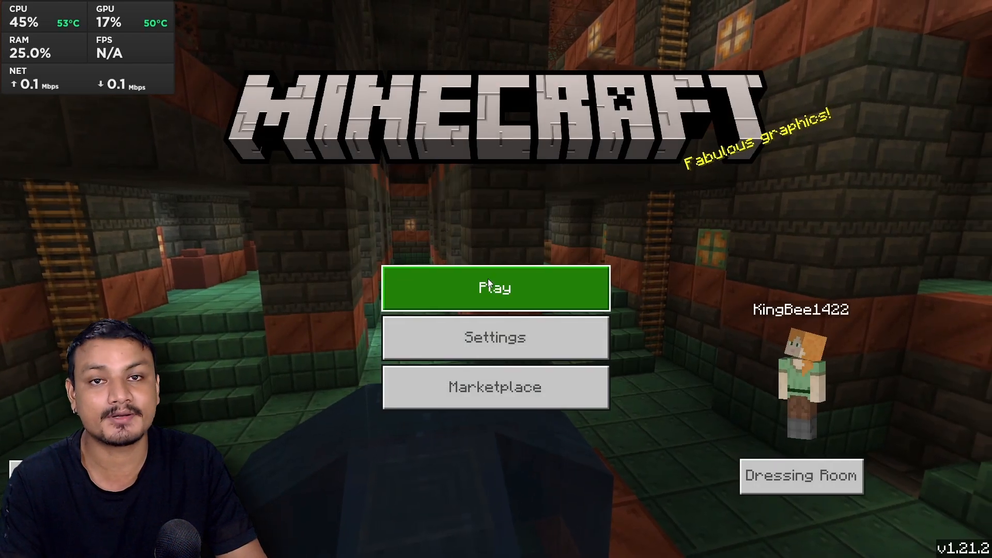
click(495, 288)
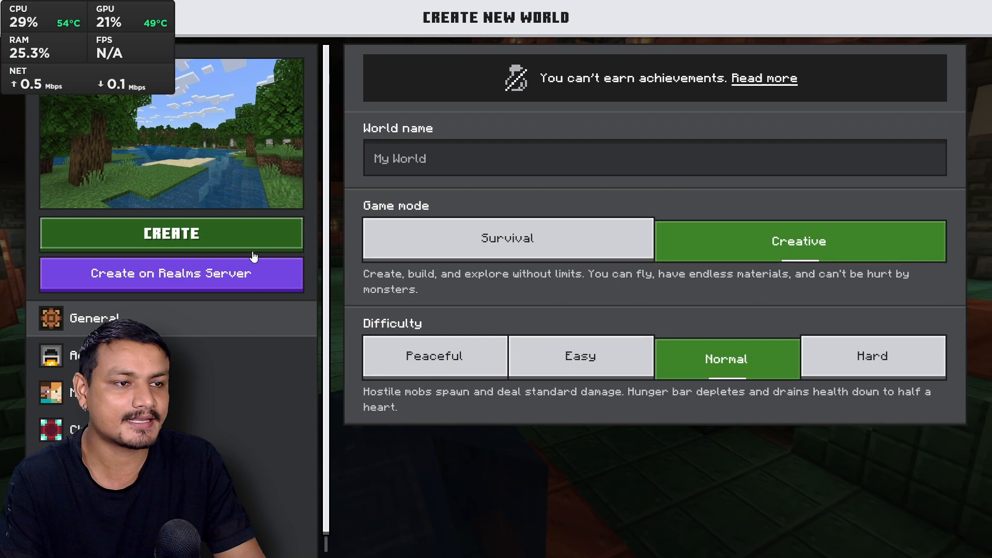
click(170, 233)
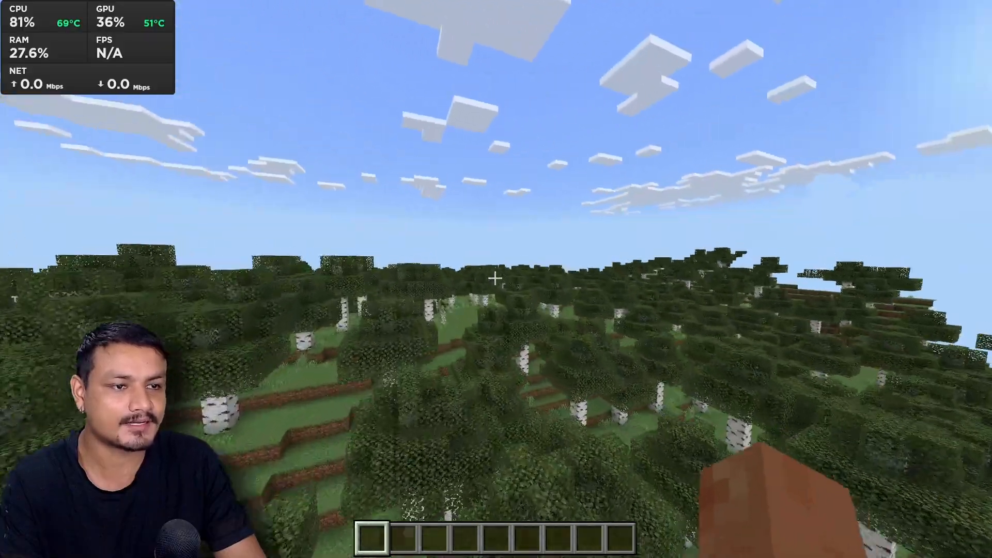
mouse_move(496, 278)
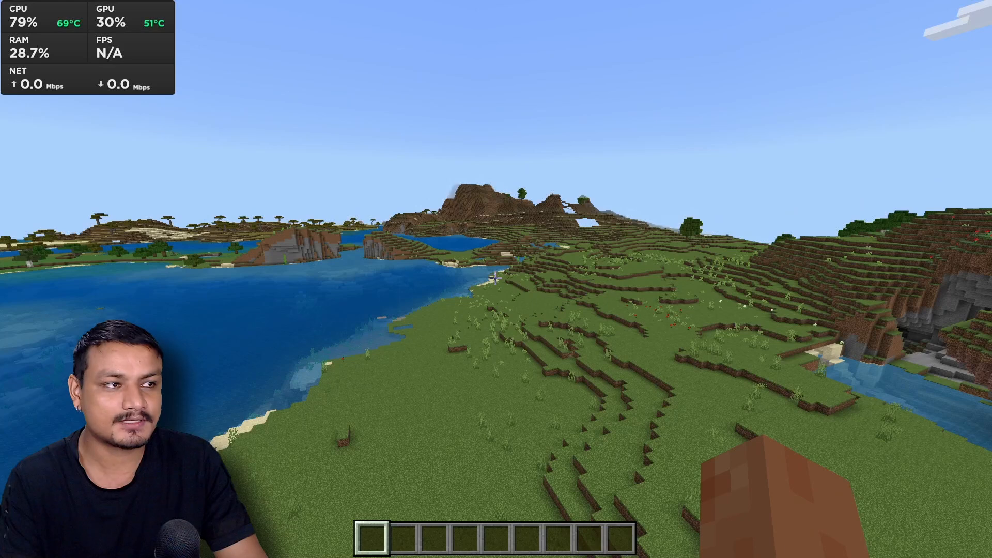
key(Escape)
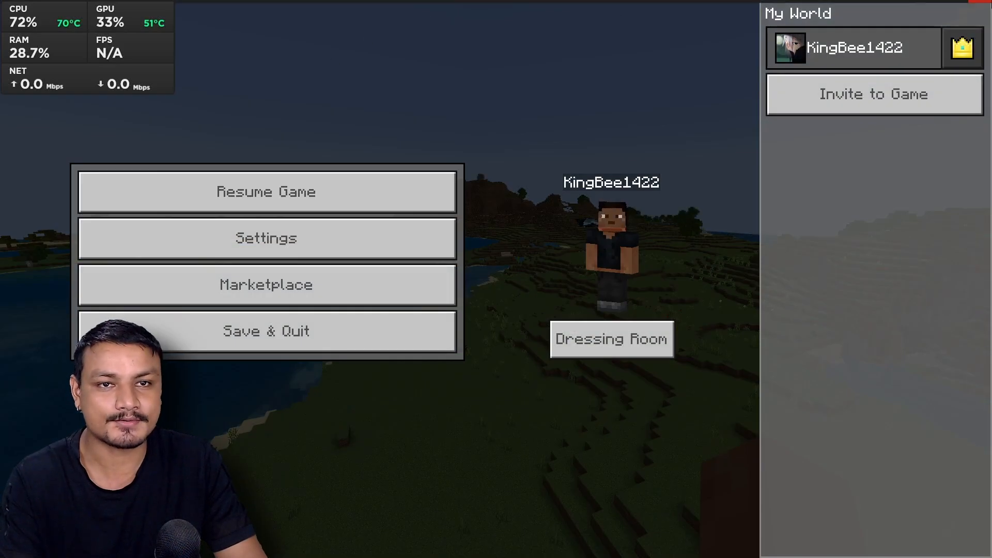
click(264, 331)
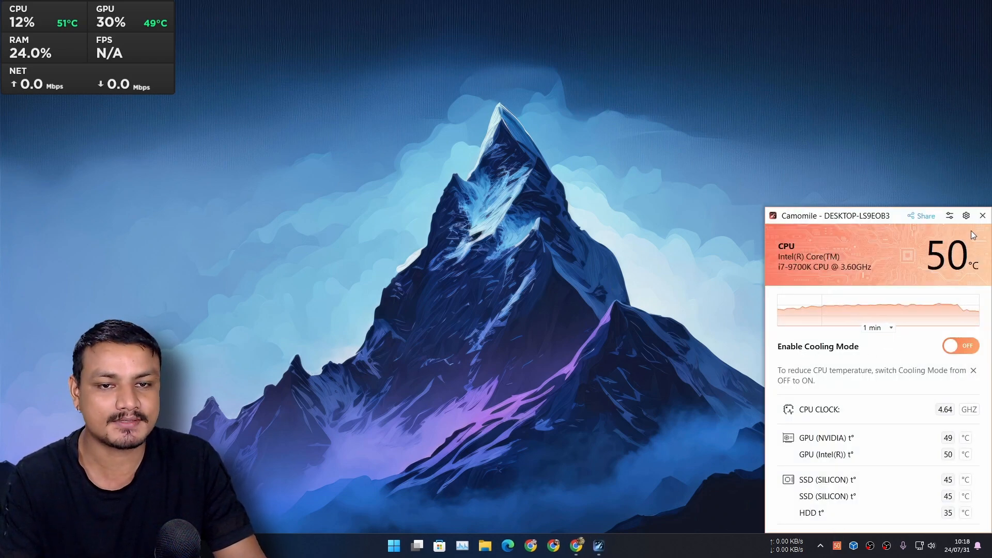
Step: Close the Camomile monitor, review running processes in Task Manager, then close it
click(982, 215)
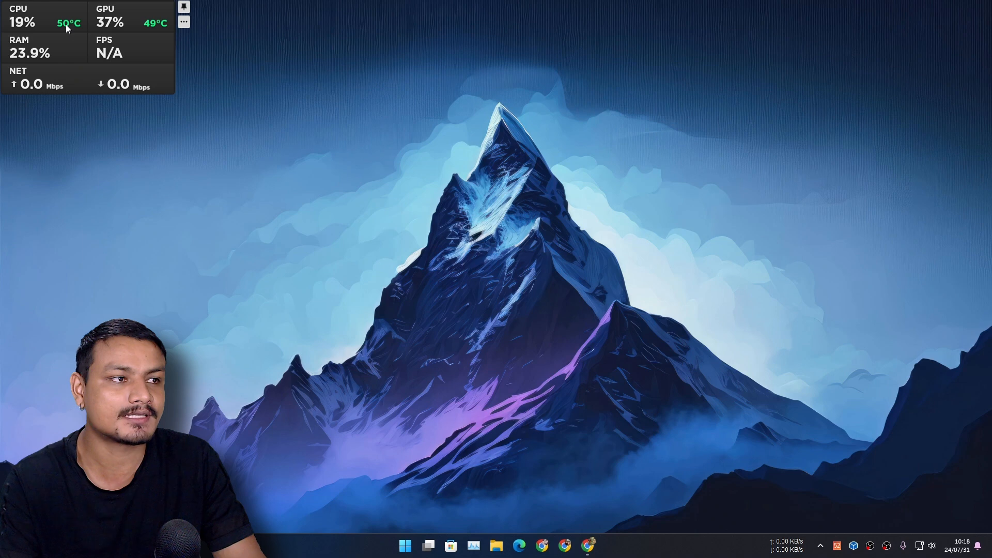
mouse_move(507, 180)
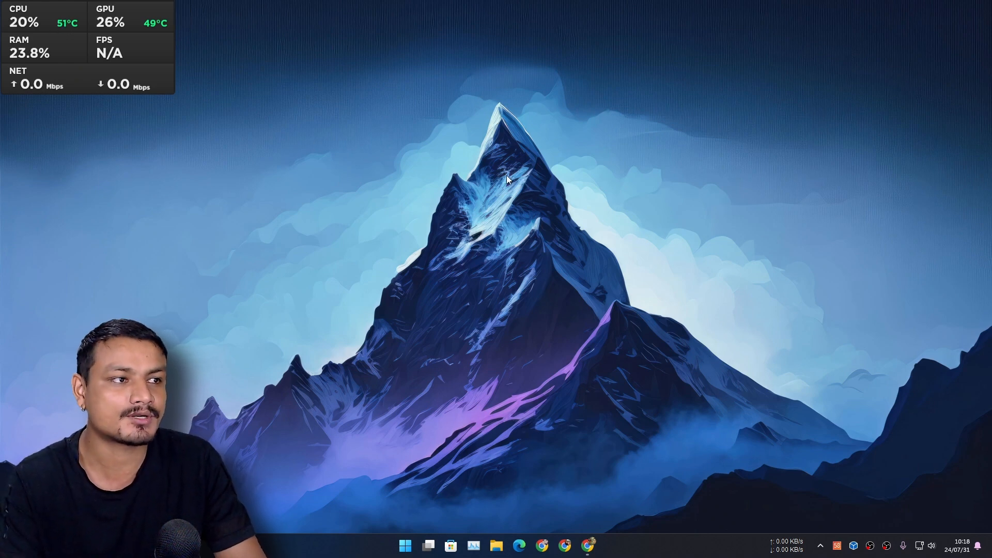
mouse_move(287, 220)
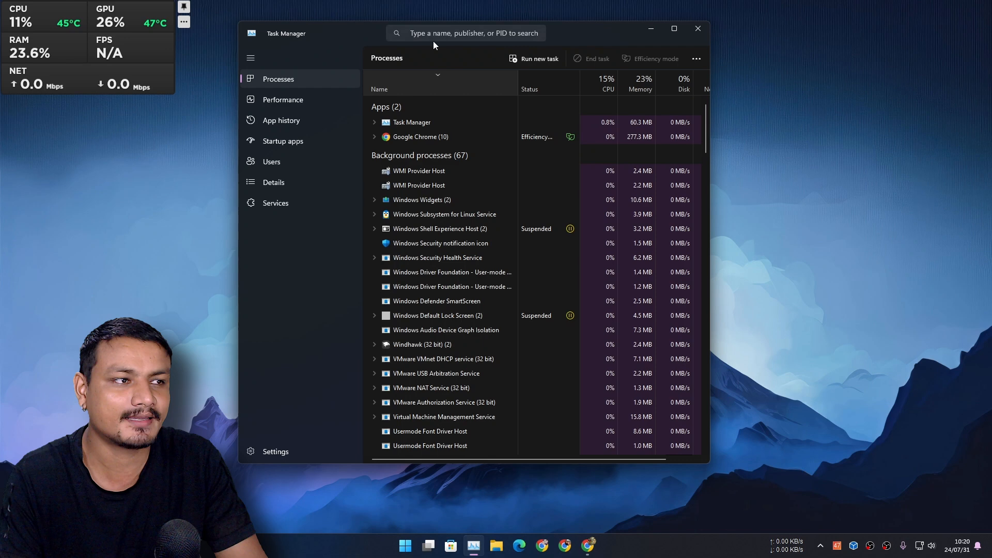
click(698, 28)
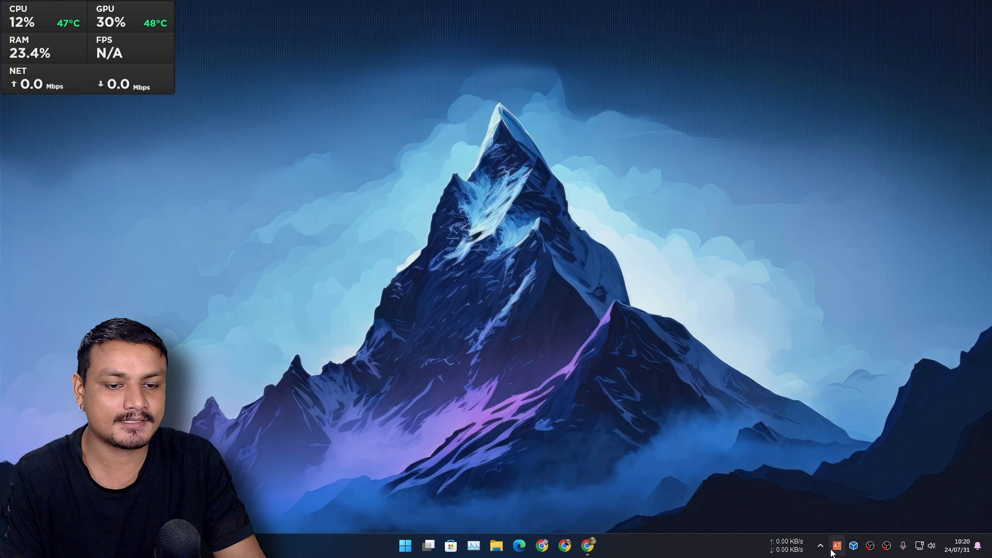
Step: Open Camomile from the tray and switch Enable Cooling Mode on
click(836, 544)
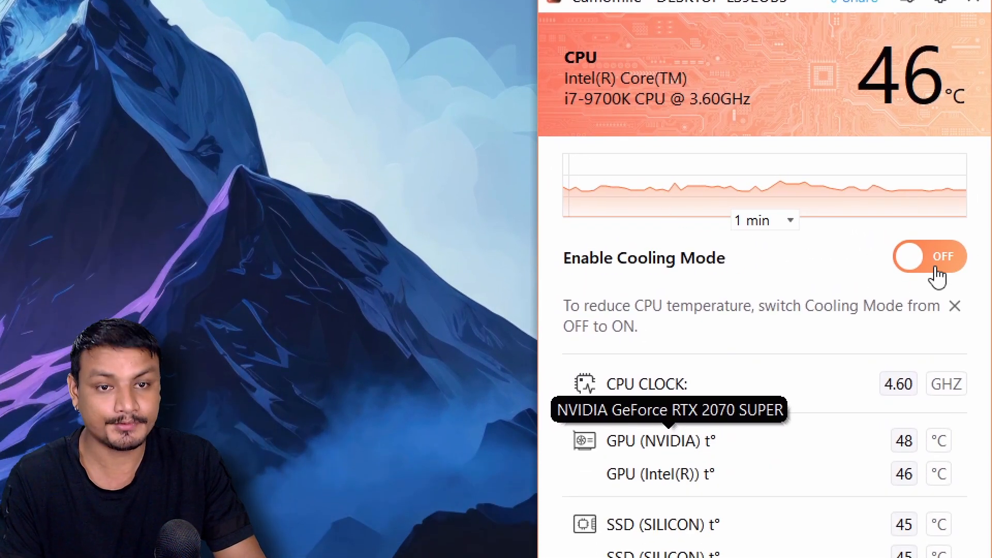
click(929, 256)
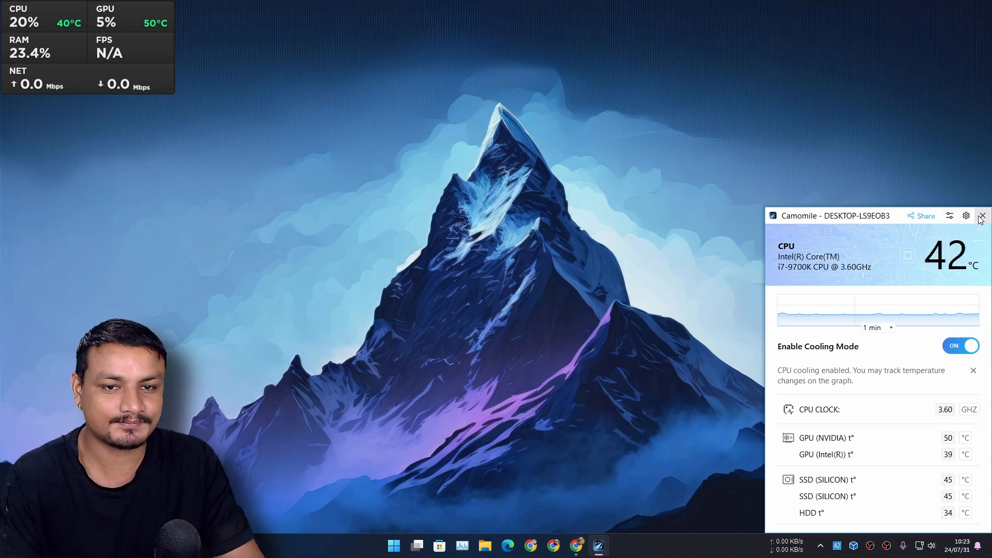
Step: Dismiss the Camomile monitor and start Minecraft again with cooling mode still on
click(393, 544)
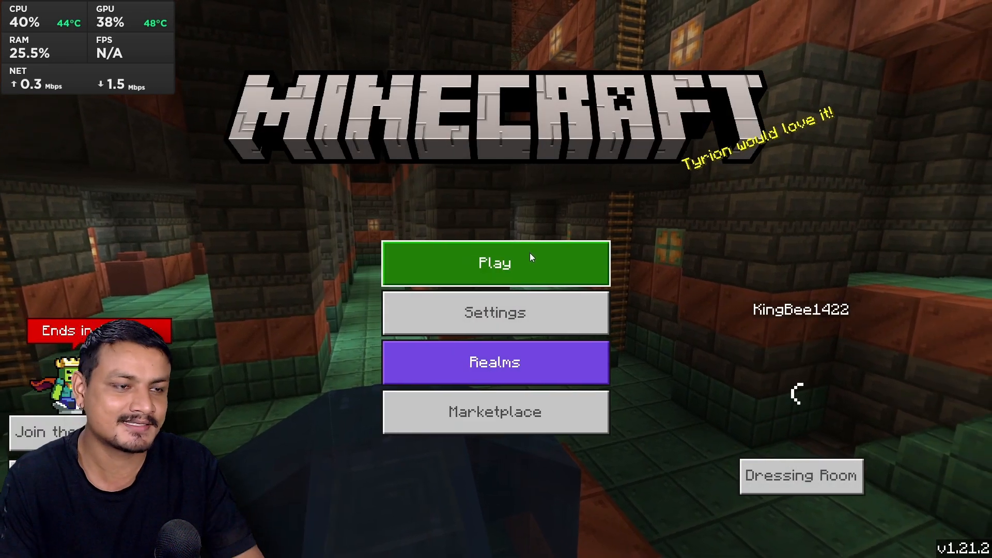
click(495, 263)
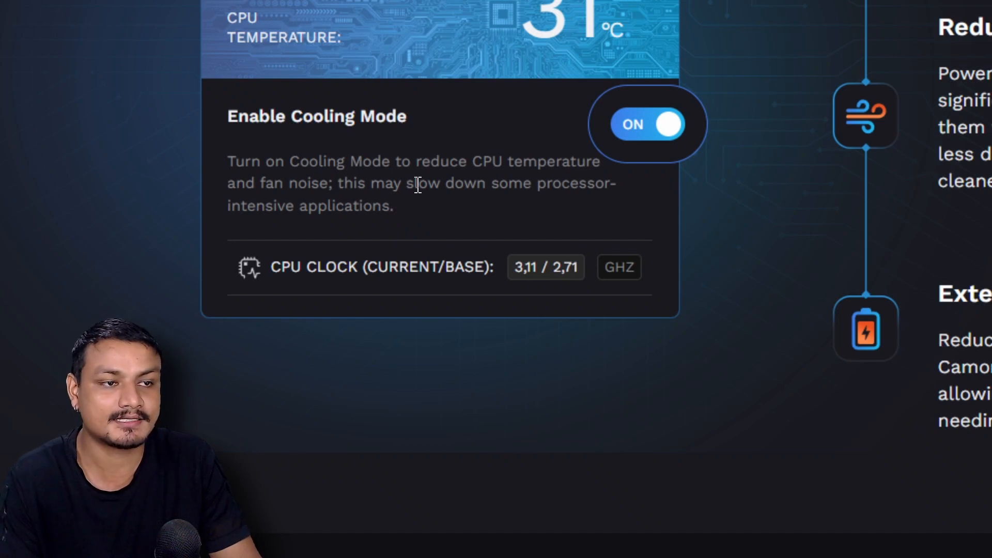
mouse_move(334, 233)
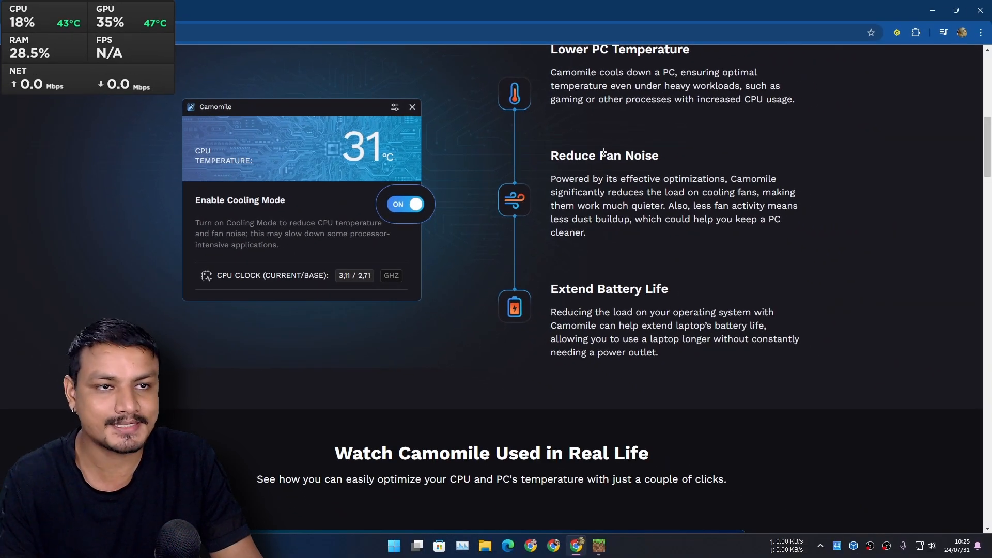
scroll(down, 3)
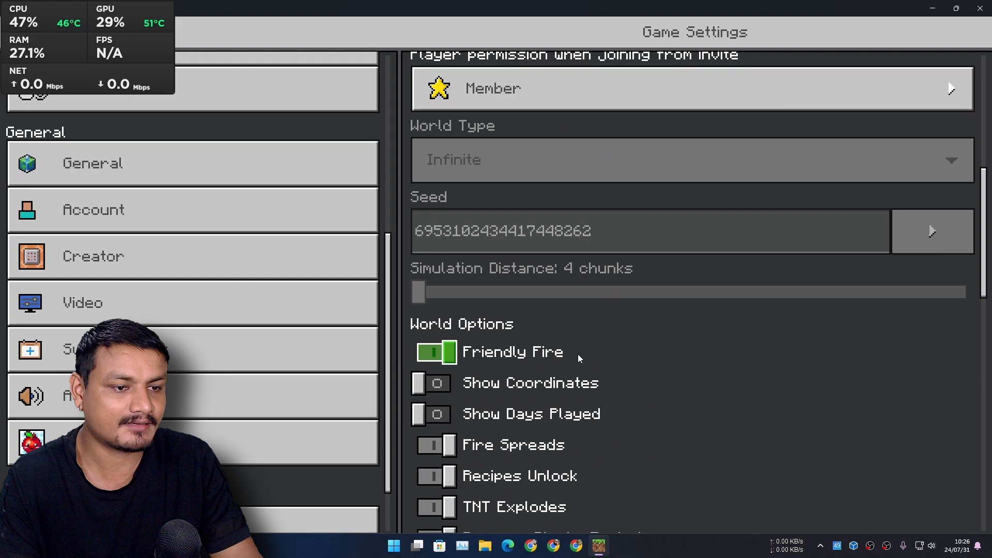
Step: Drag Minecraft's Render Distance slider in Video settings from 32 to 45 chunks
scroll(down, 3)
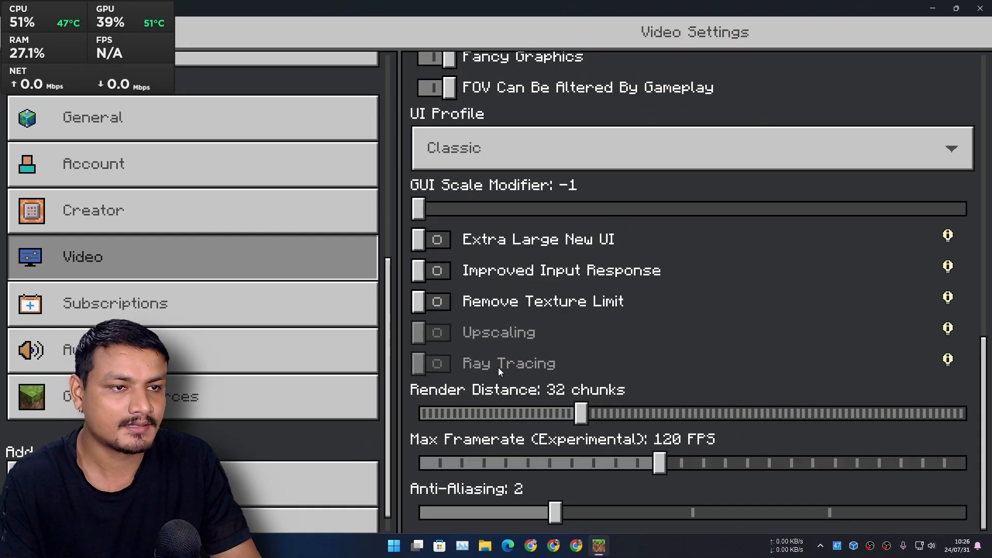
click(581, 414)
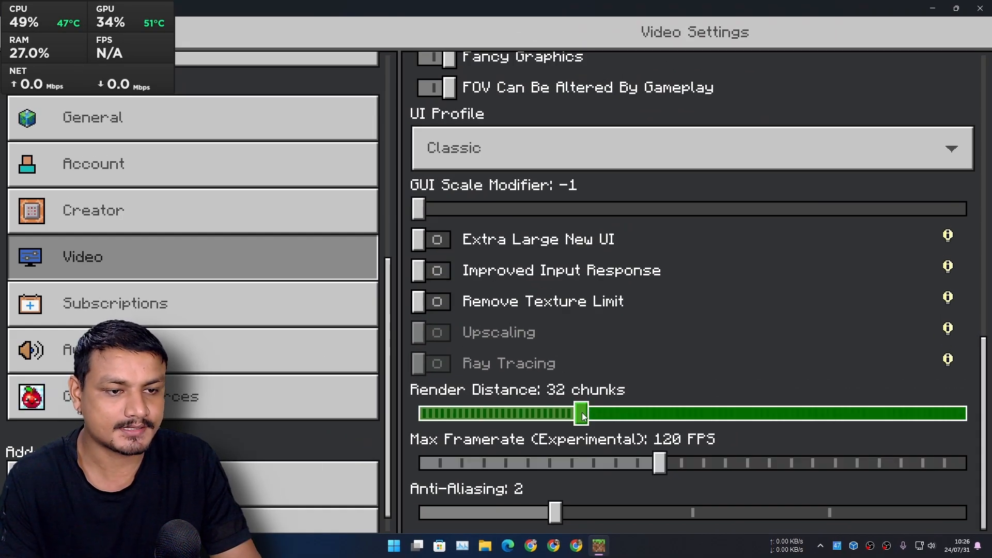
drag(580, 413, 730, 440)
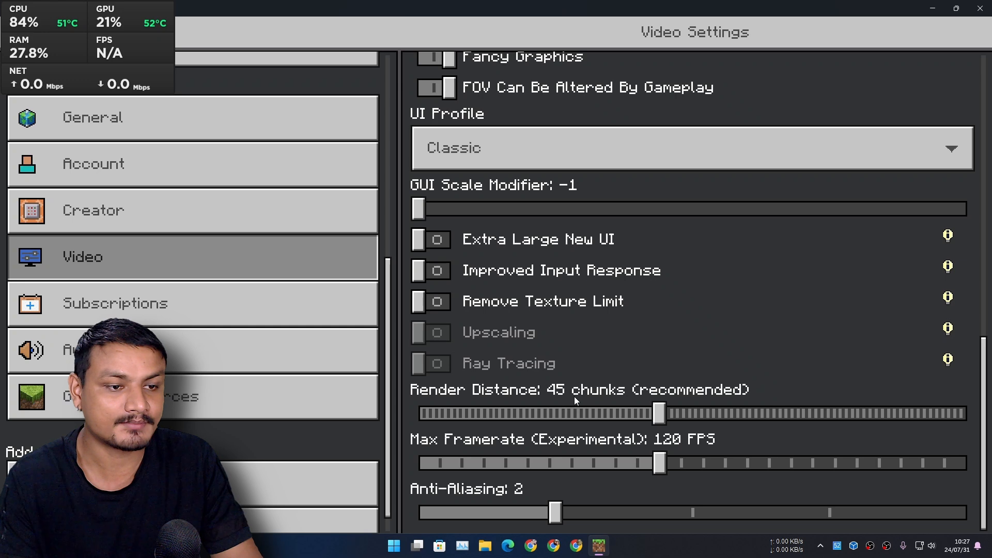
mouse_move(623, 402)
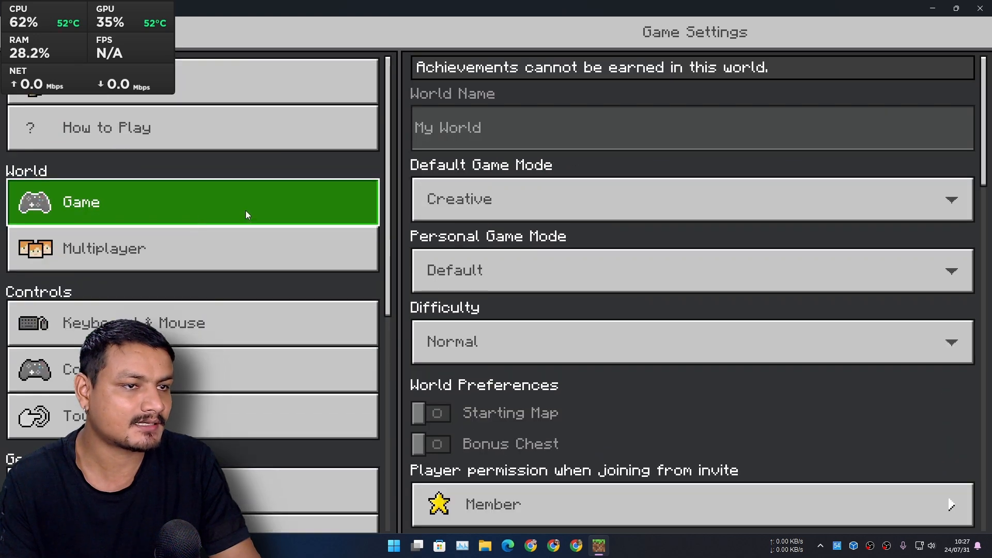
scroll(down, 3)
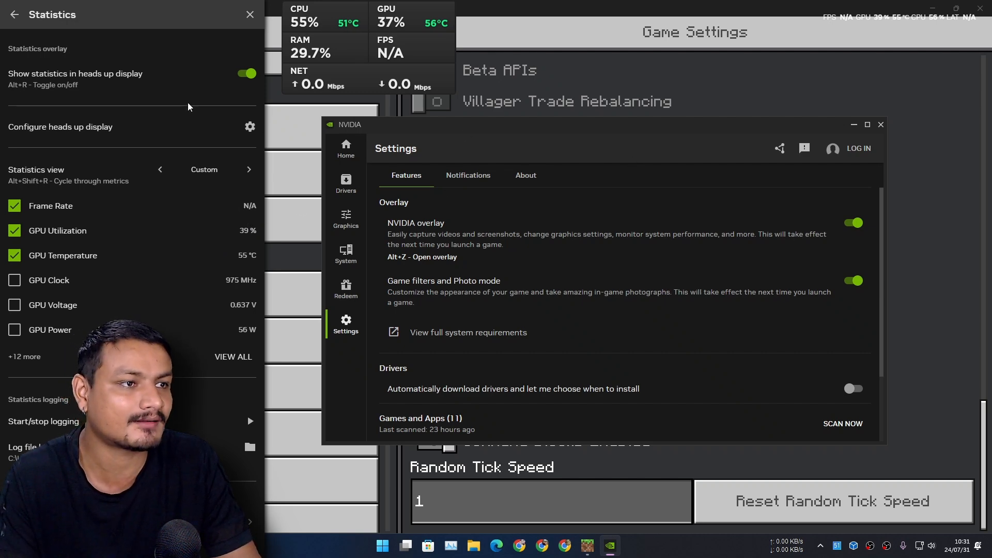
Step: Turn off and close the NVIDIA statistics overlay, play, then pause Minecraft
click(245, 73)
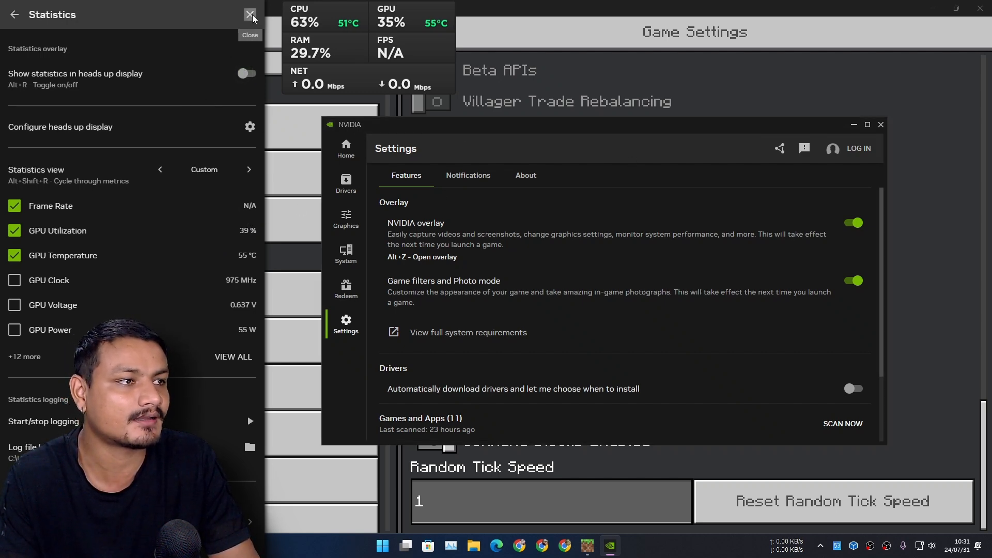
click(251, 15)
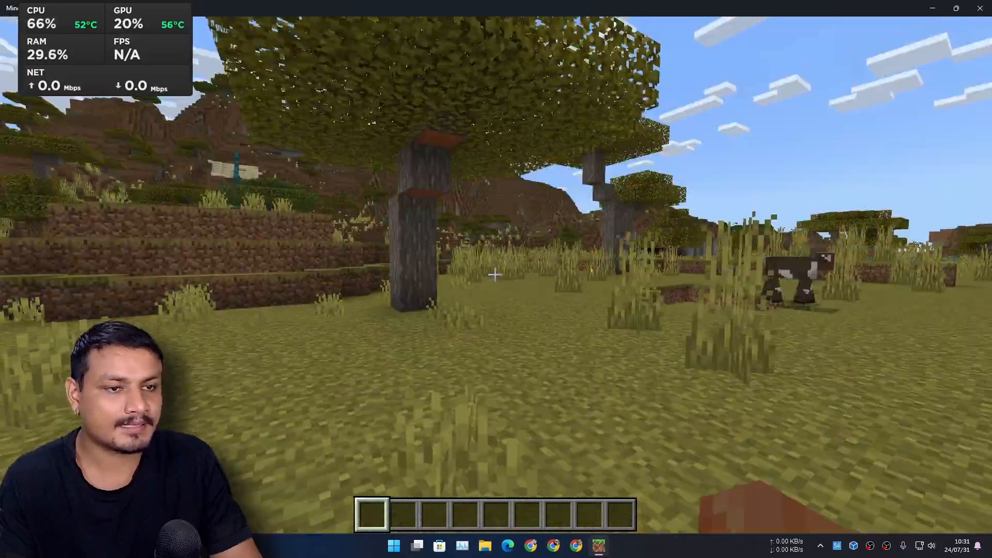
mouse_move(496, 276)
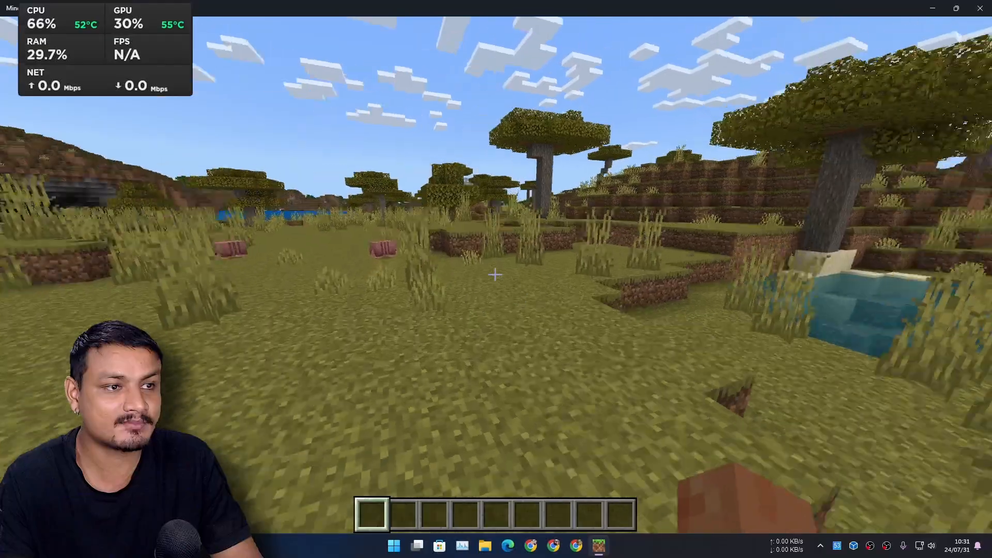
mouse_move(496, 275)
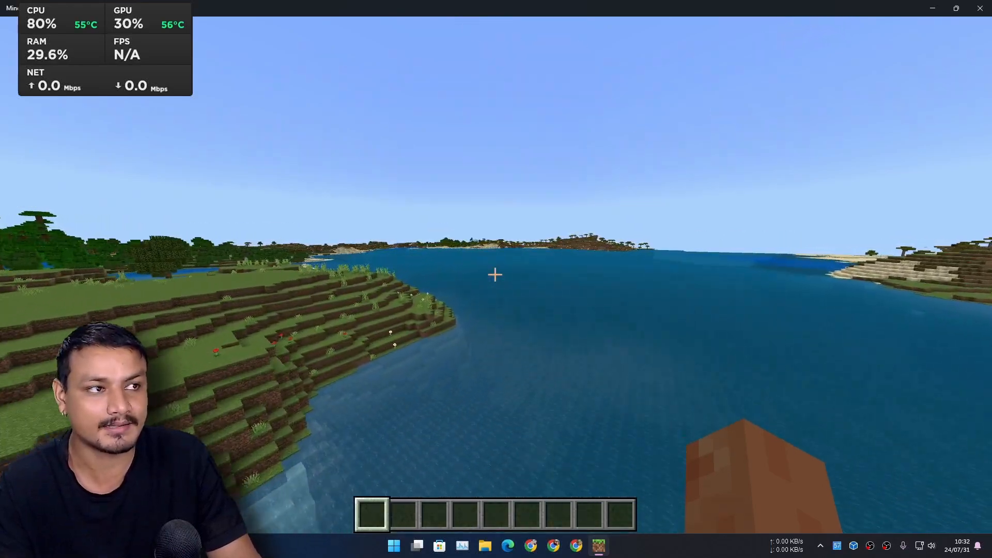
key(Escape)
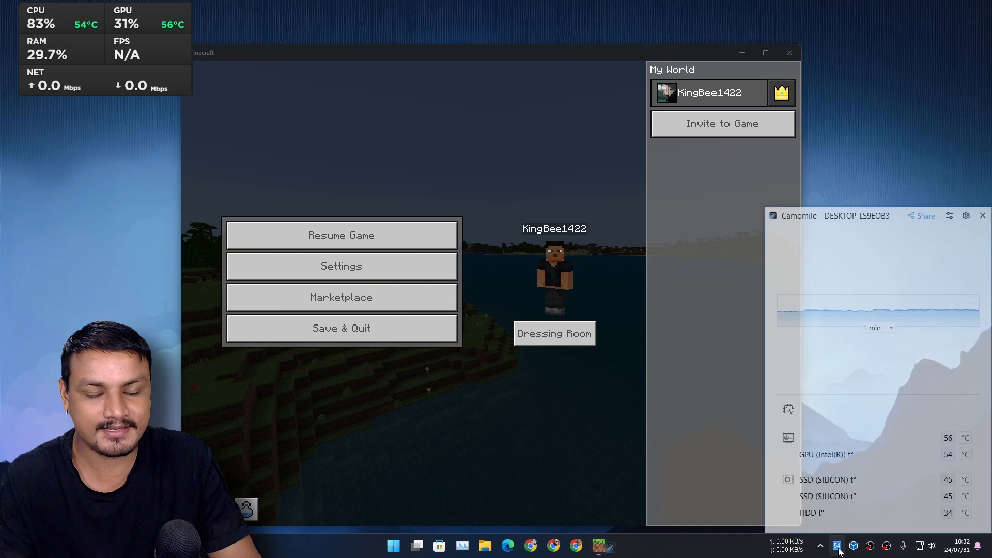
Step: Switch Camomile cooling mode off, play until about 70°C, then turn it back on
click(957, 346)
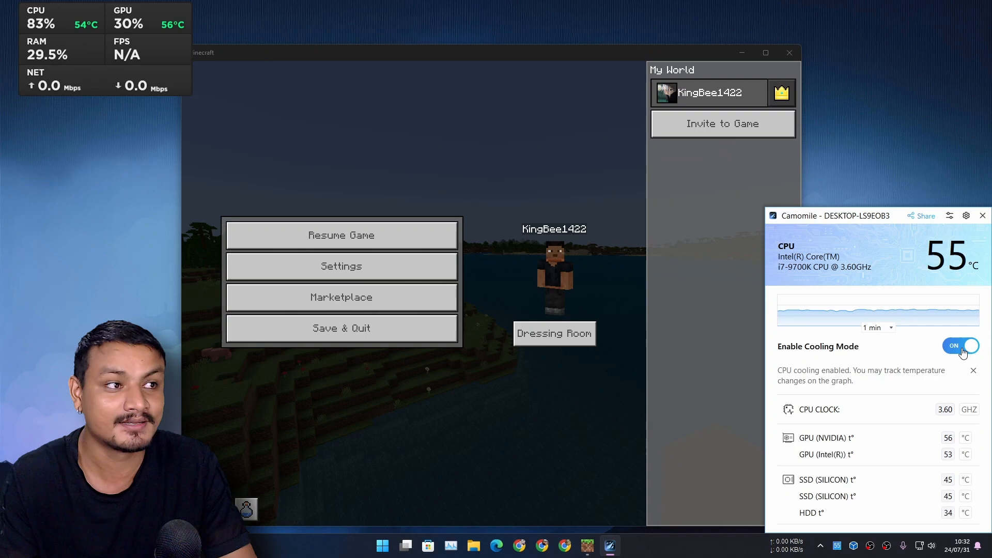
click(959, 346)
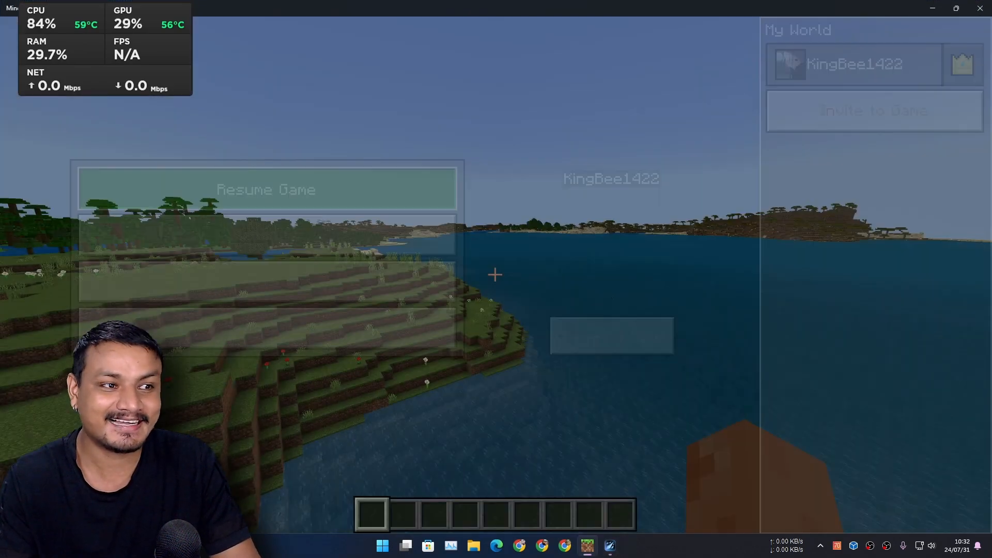
click(265, 188)
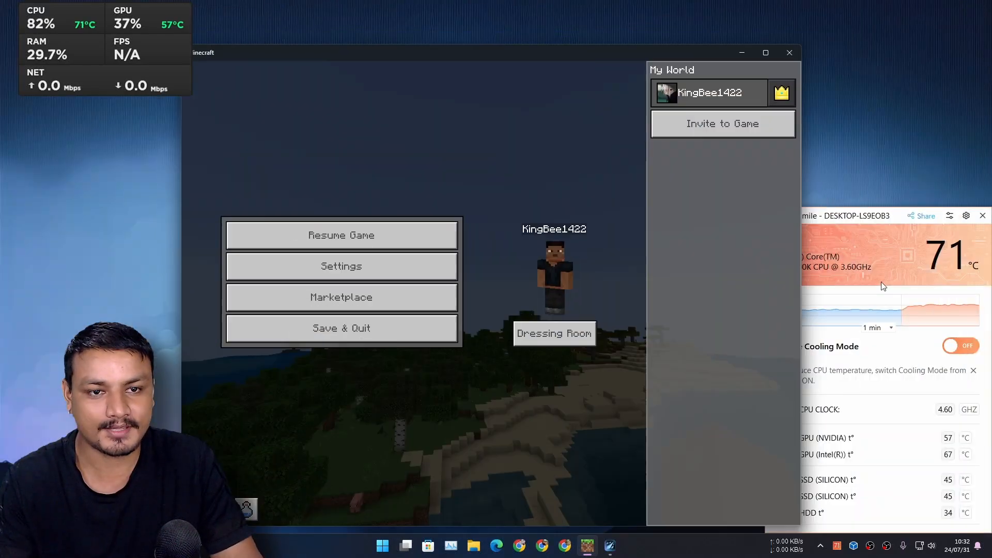
click(960, 346)
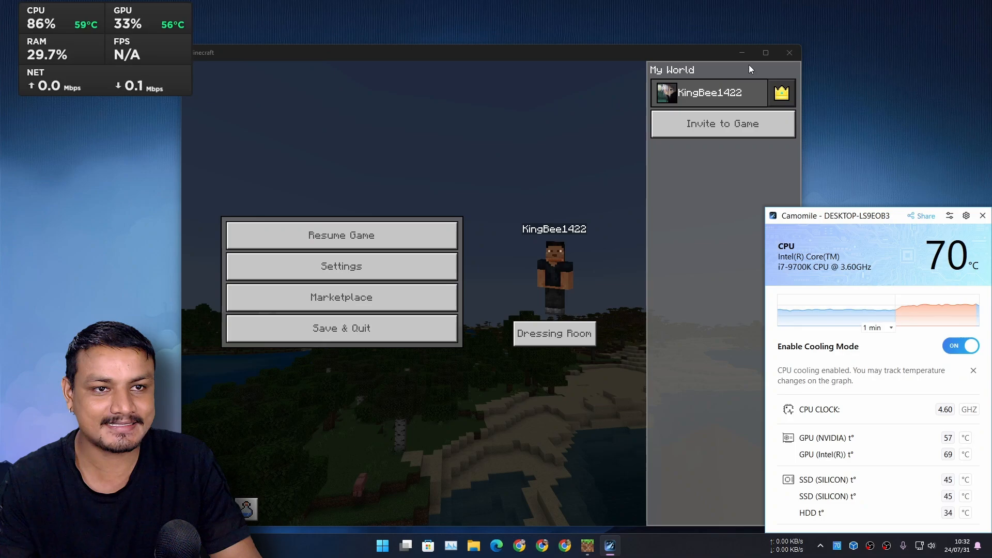
click(341, 235)
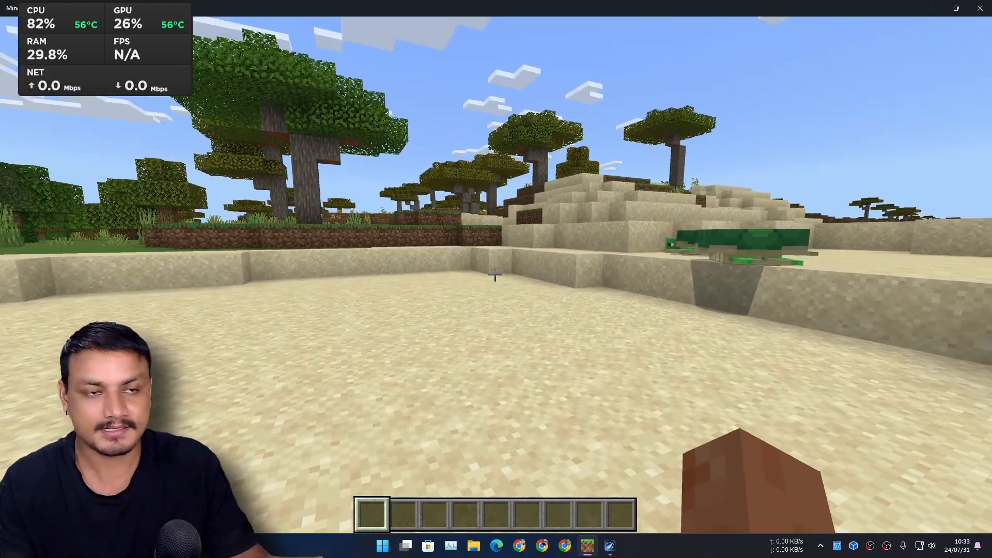
mouse_move(496, 276)
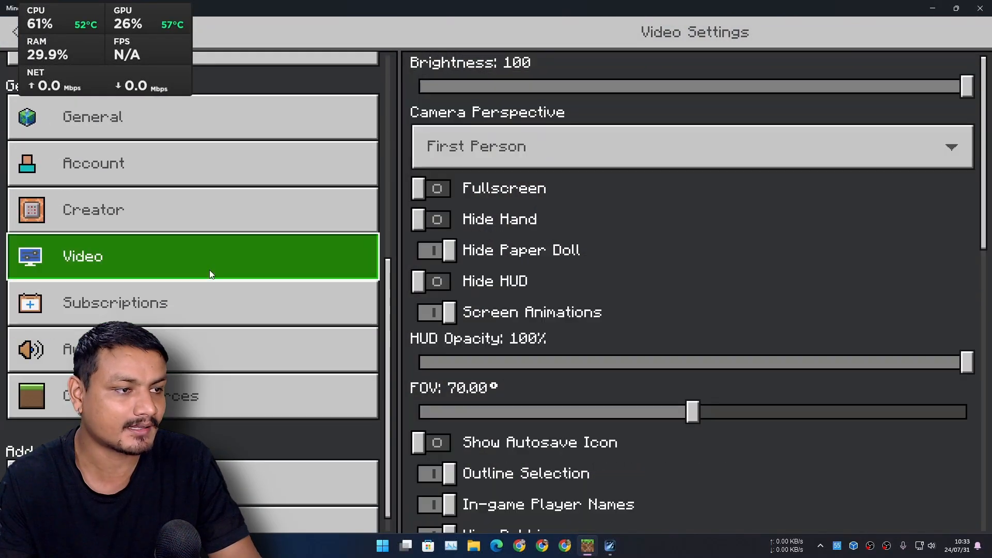
Step: Scroll Video settings and drag the Render Distance slider down to 35 chunks
scroll(down, 3)
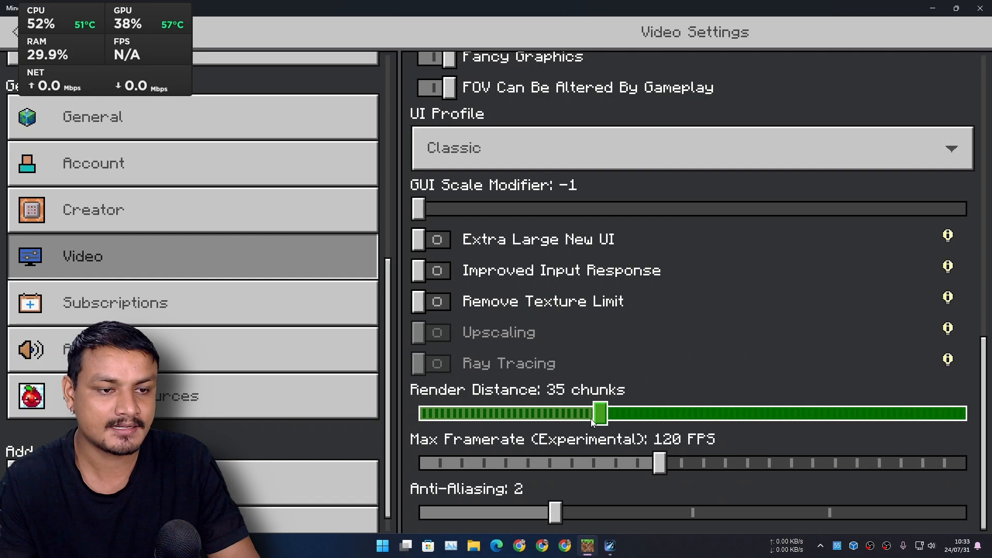
drag(599, 414, 572, 414)
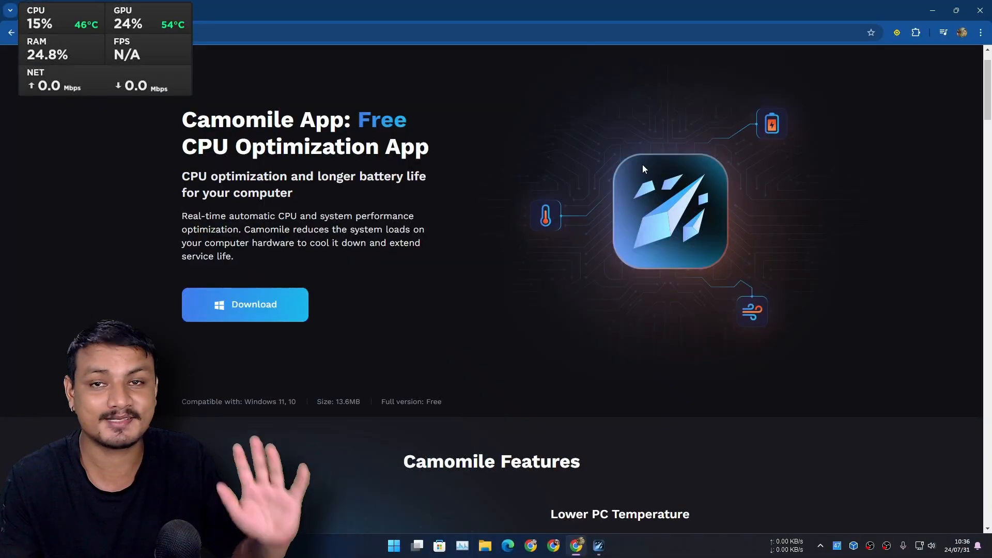
mouse_move(492, 190)
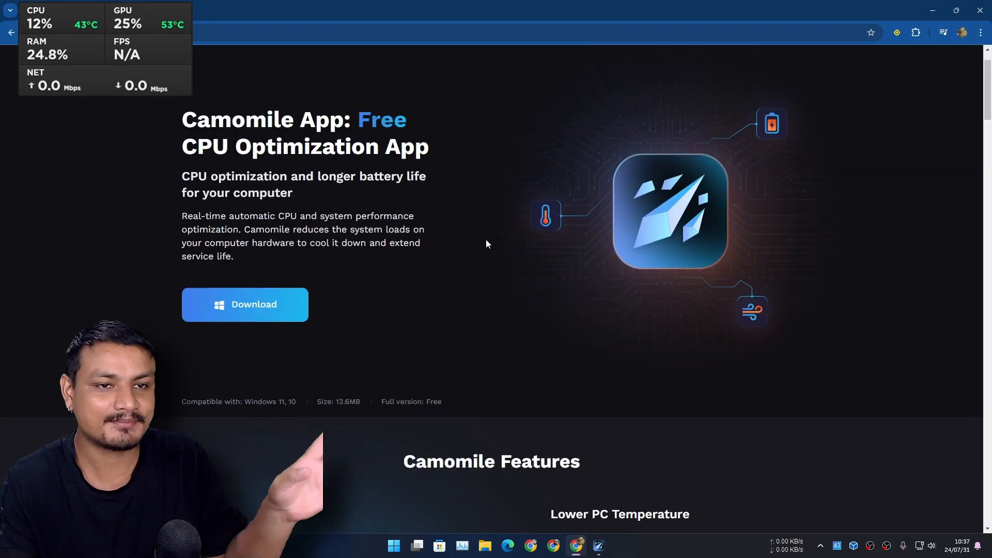
mouse_move(566, 237)
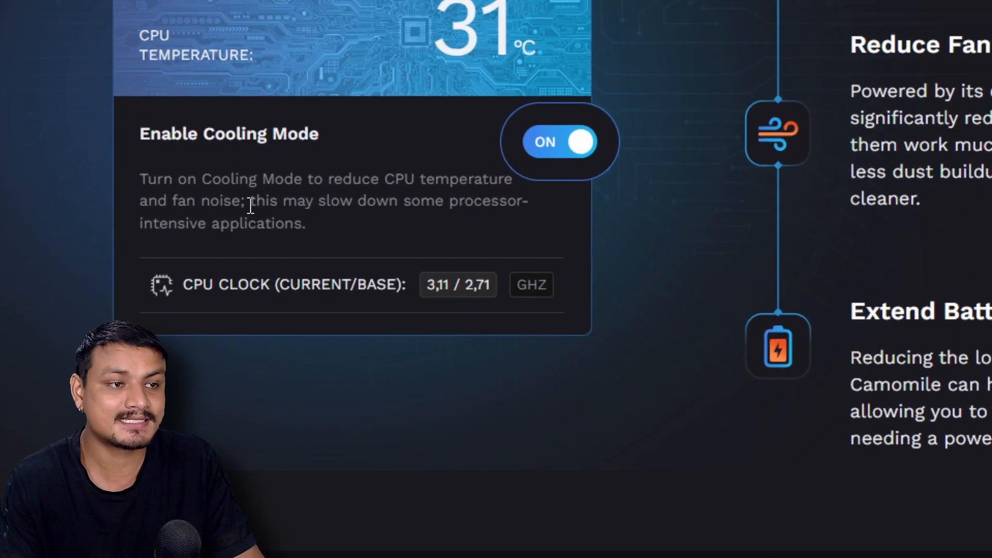
mouse_move(492, 207)
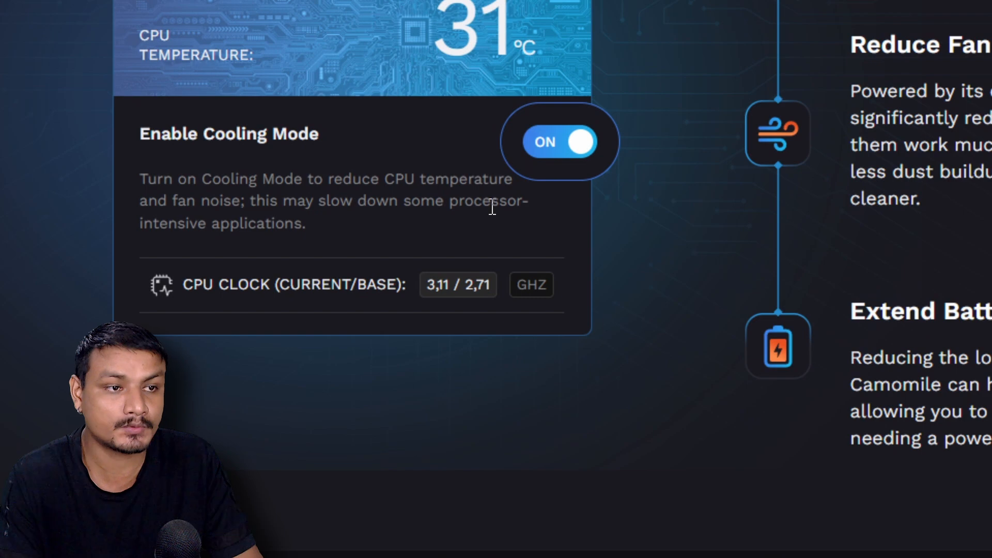
mouse_move(495, 225)
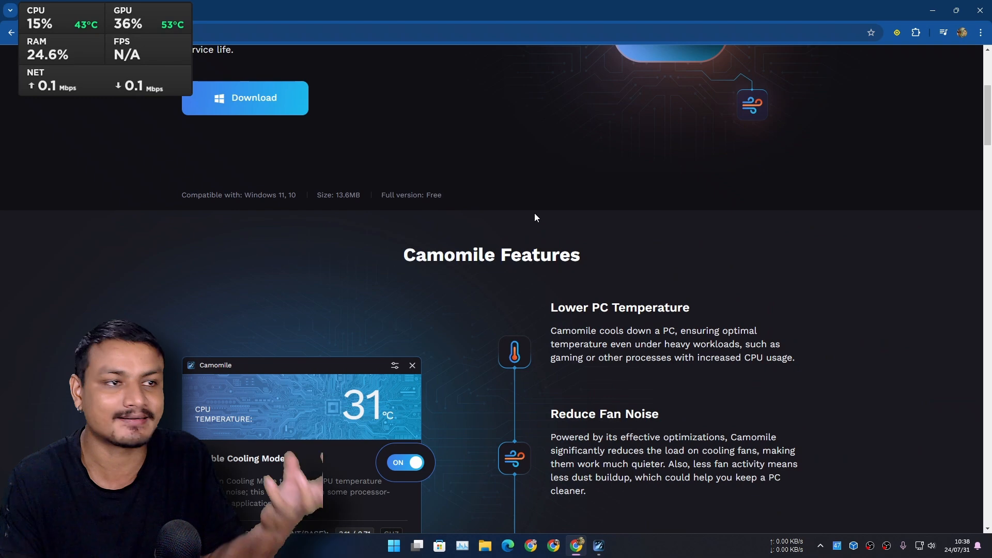
mouse_move(582, 237)
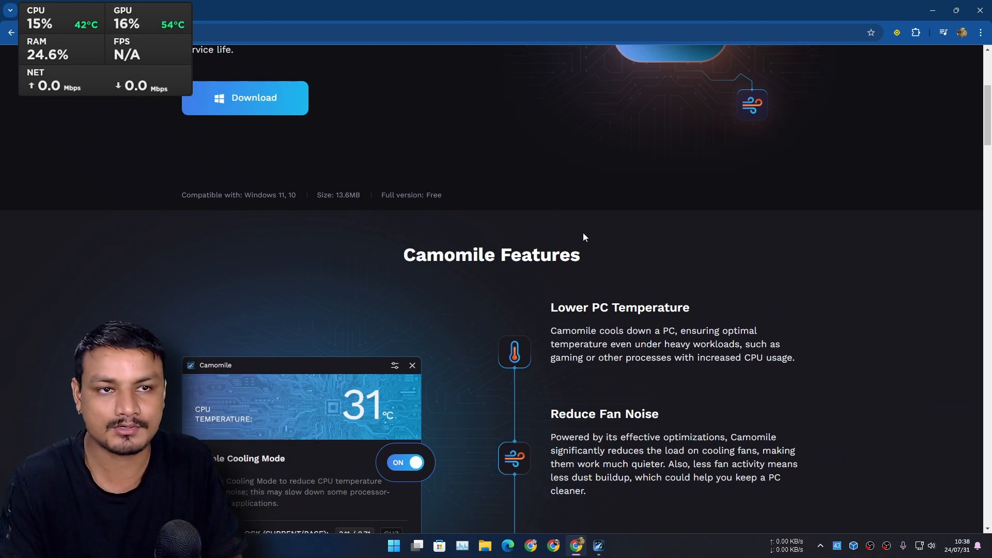
Step: Scroll the Camomile download page down to the Camomile Features section
scroll(down, 3)
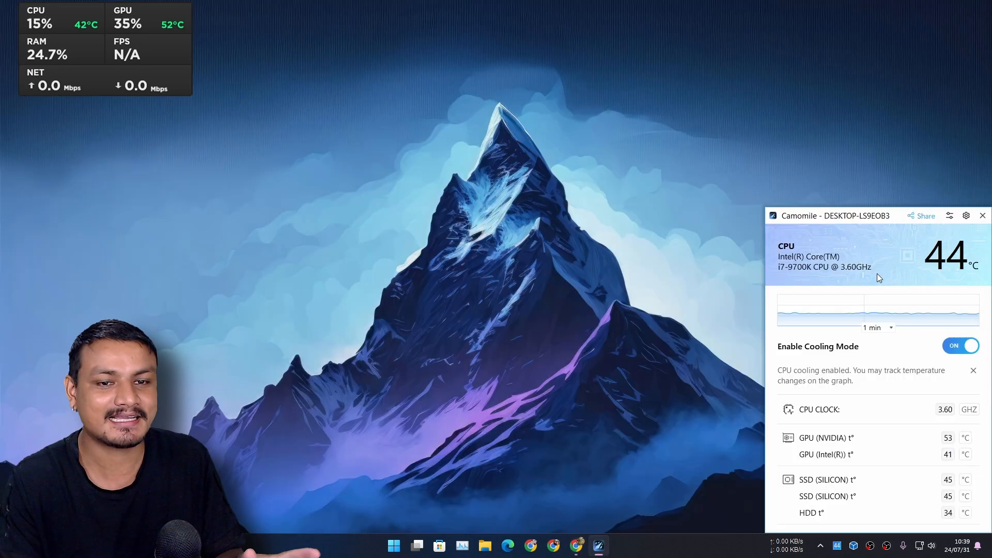
mouse_move(932, 383)
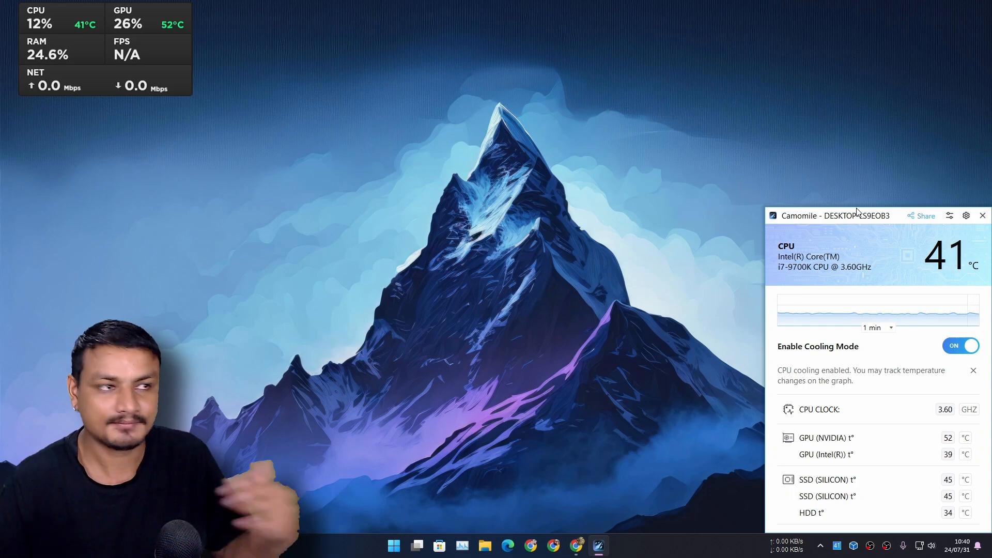
mouse_move(825, 437)
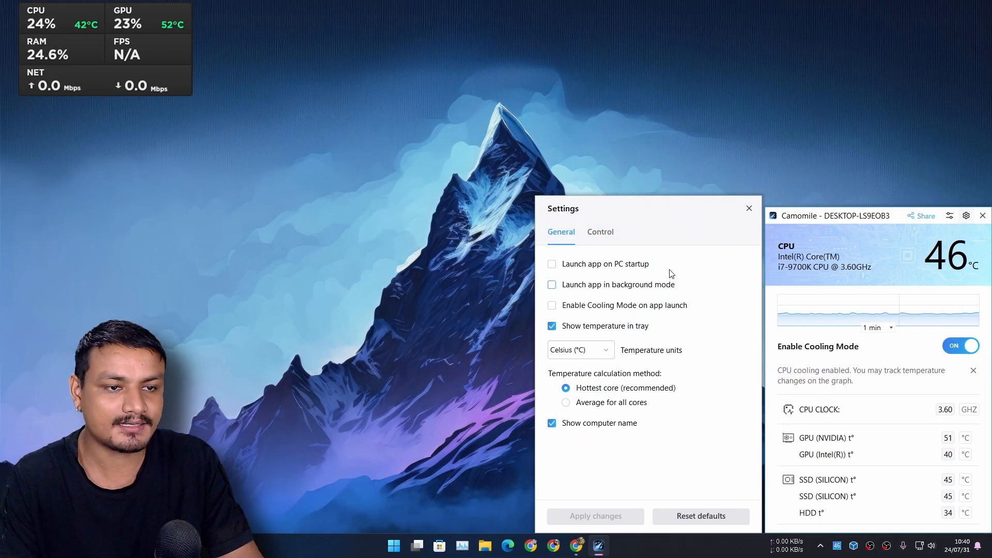
Step: Keep temperature units on Celsius, view the Control tab, and close Settings unchanged
click(578, 349)
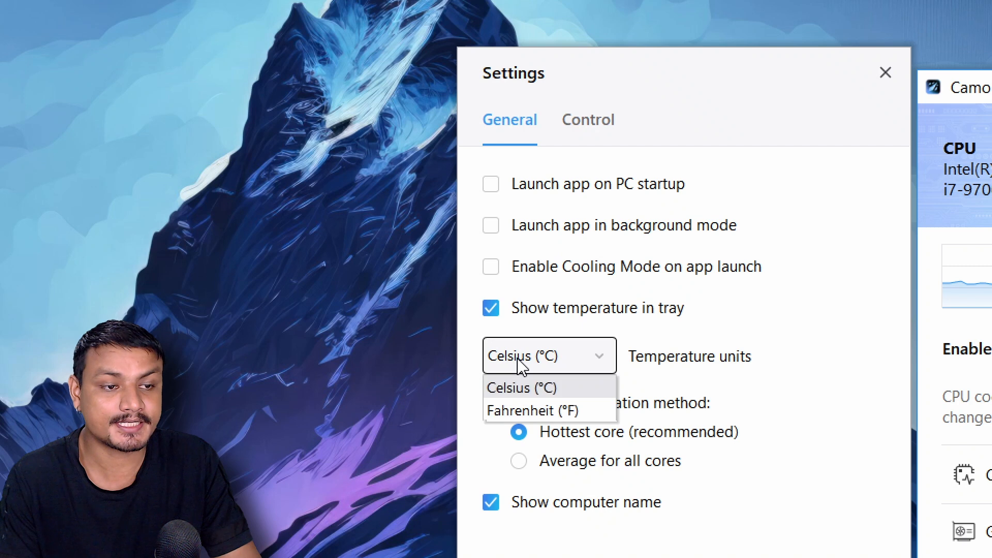
click(549, 355)
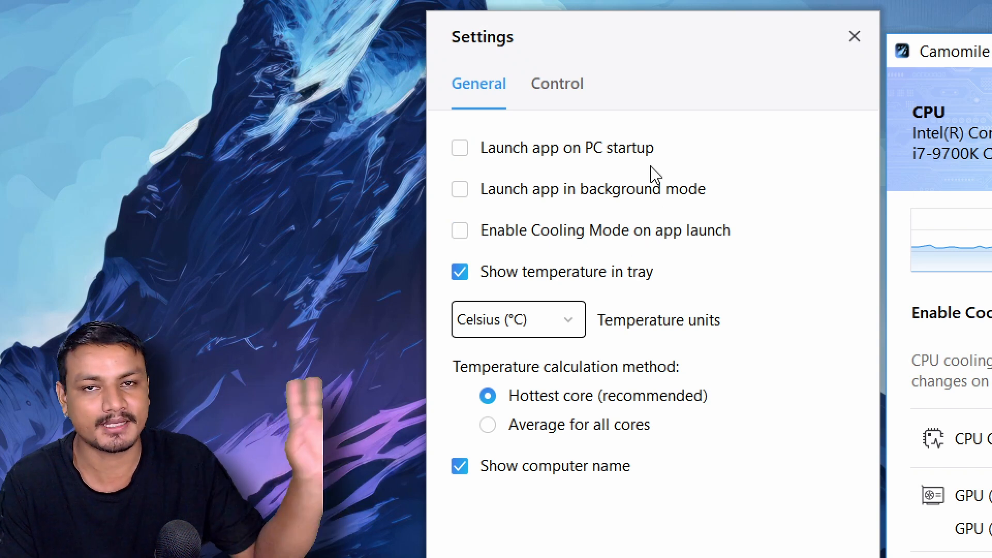
click(556, 82)
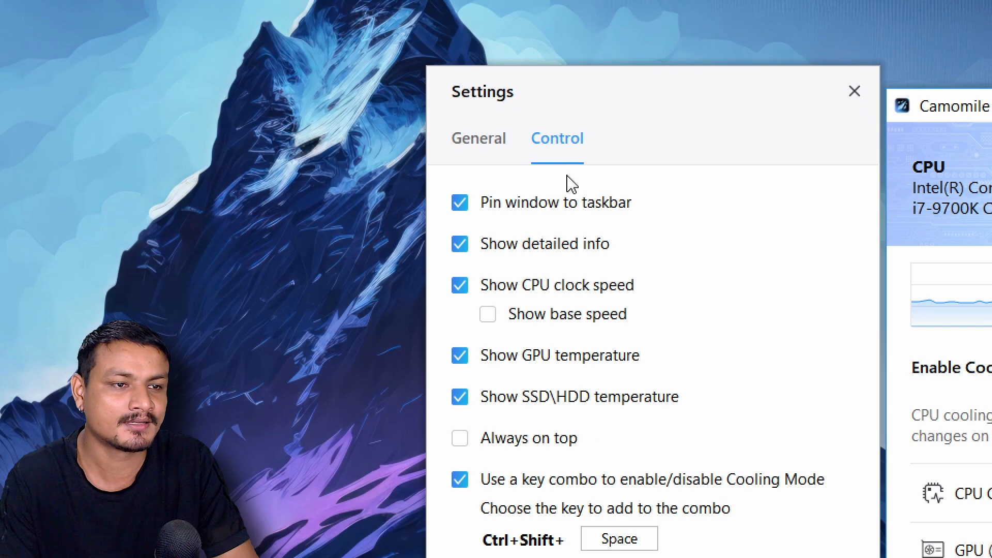
scroll(down, 3)
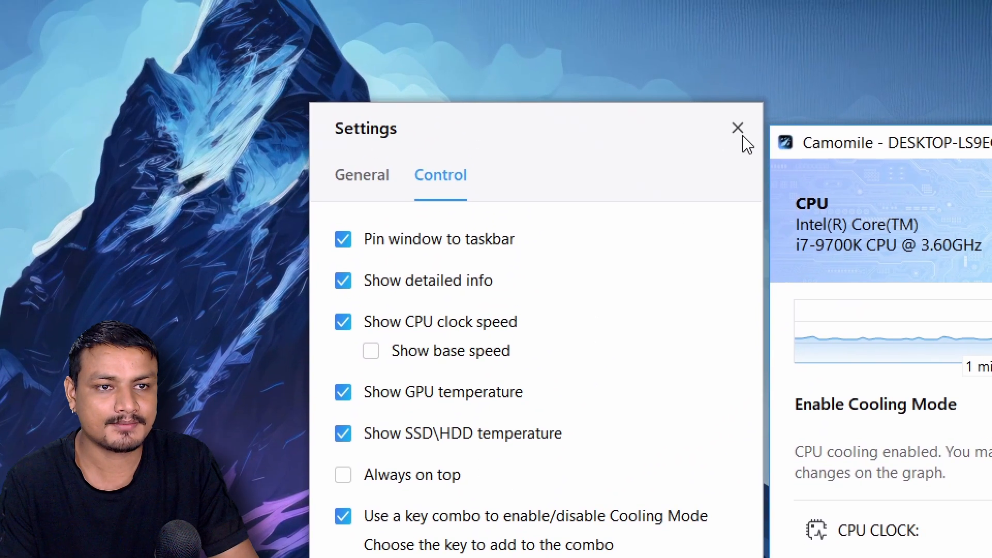
click(736, 128)
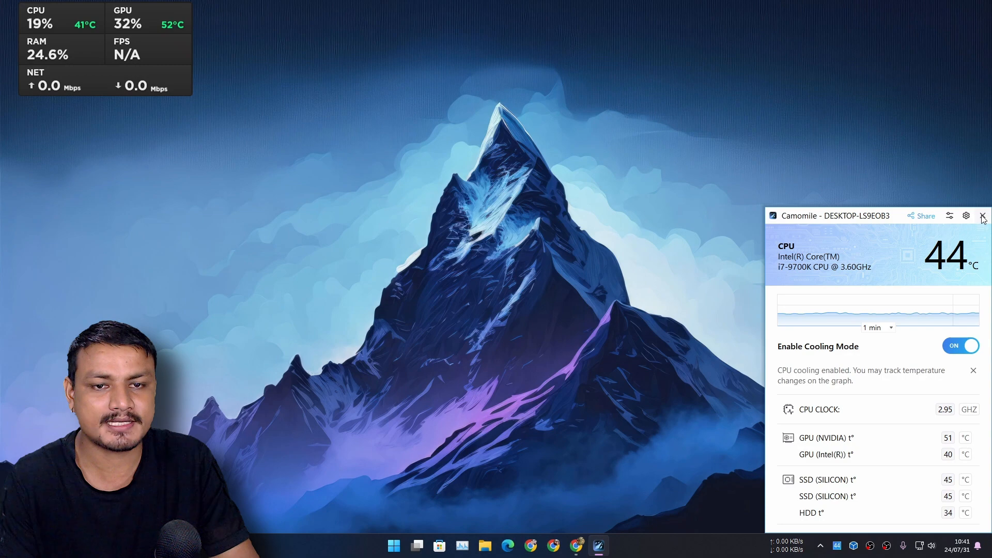
Step: Close the Camomile temperature panel and the NVIDIA performance stats overlay
click(983, 216)
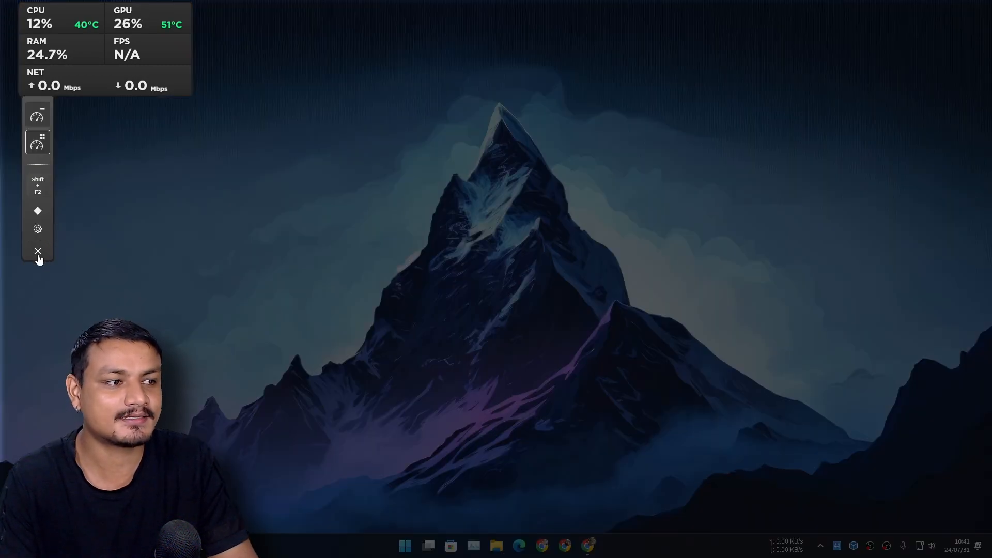
click(37, 251)
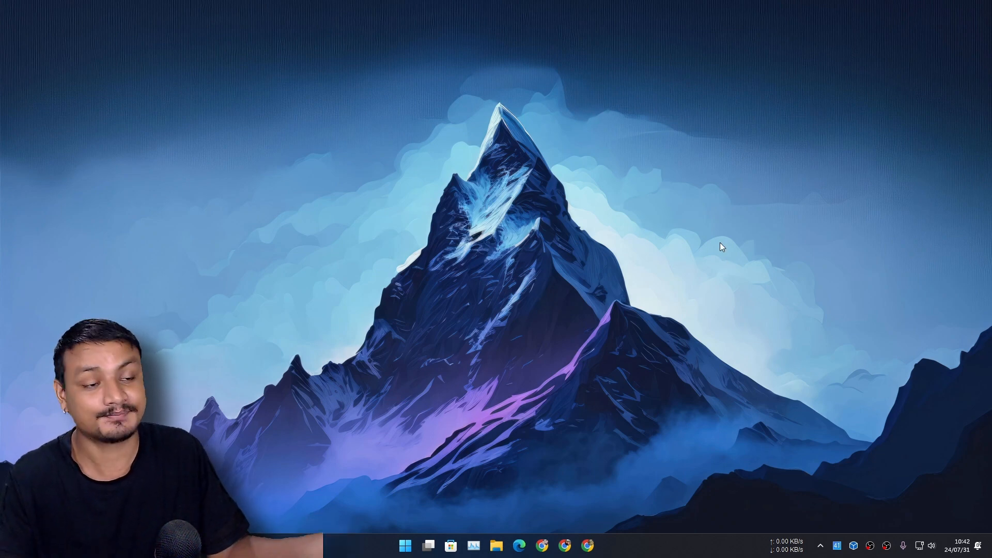
mouse_move(727, 280)
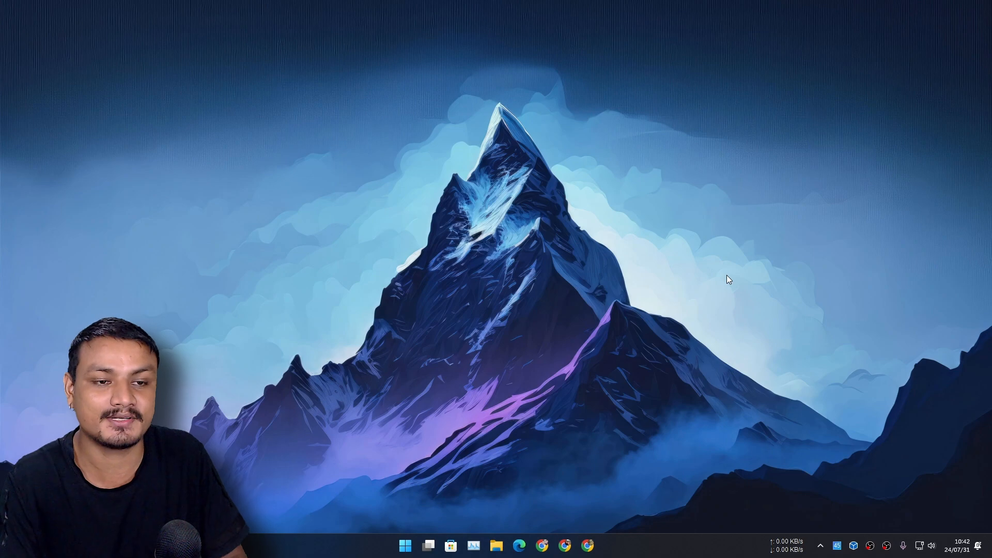